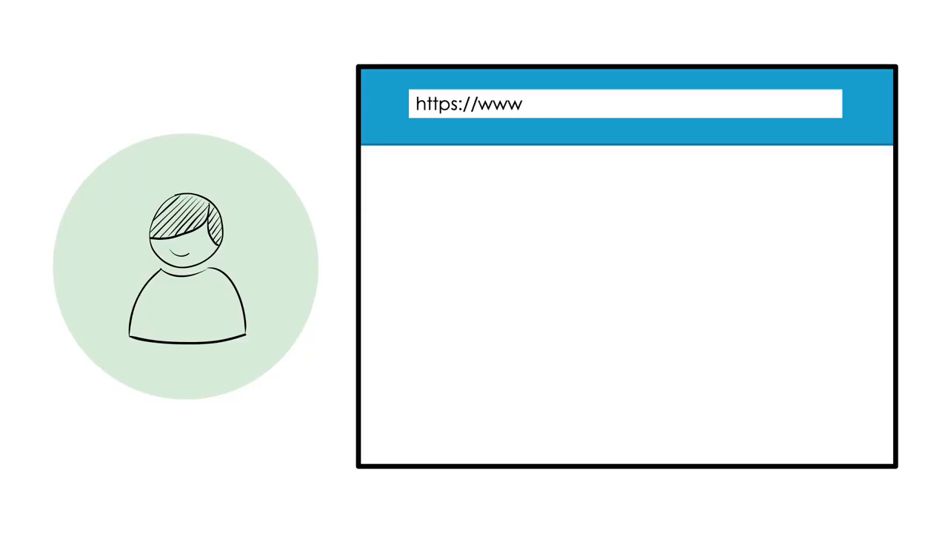
type(".holidaytickets.com")
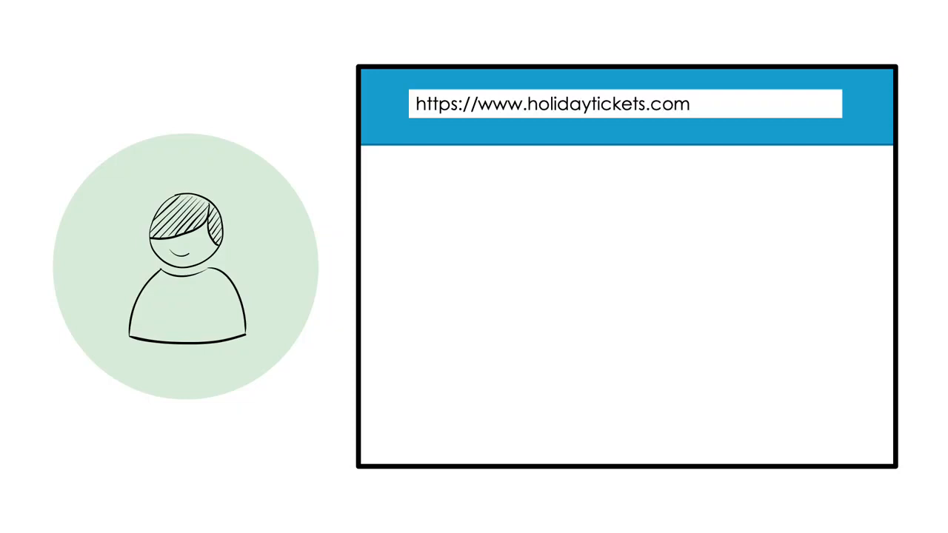